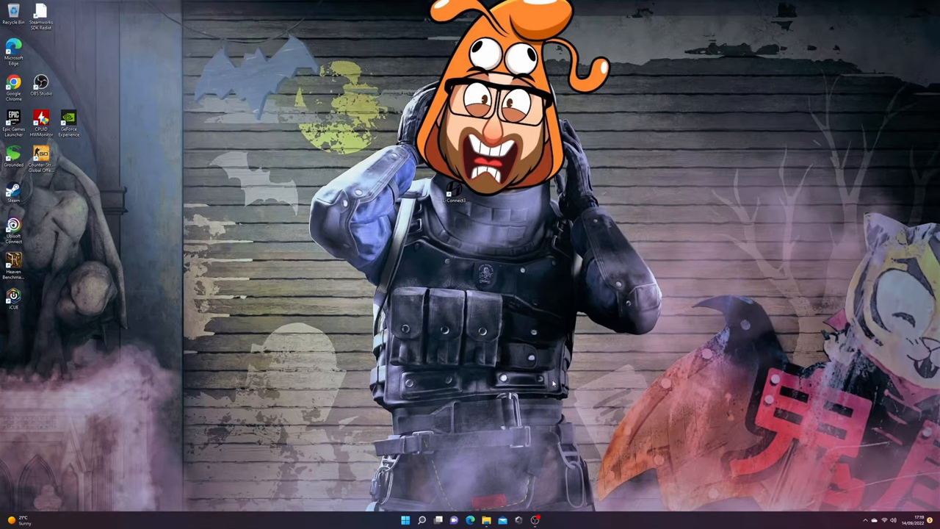
- Open the Windows 11 Start menu search to look for disk tools
{"action": "left_click", "coordinate": [406, 518]}
{"action": "type", "text": "disk"}
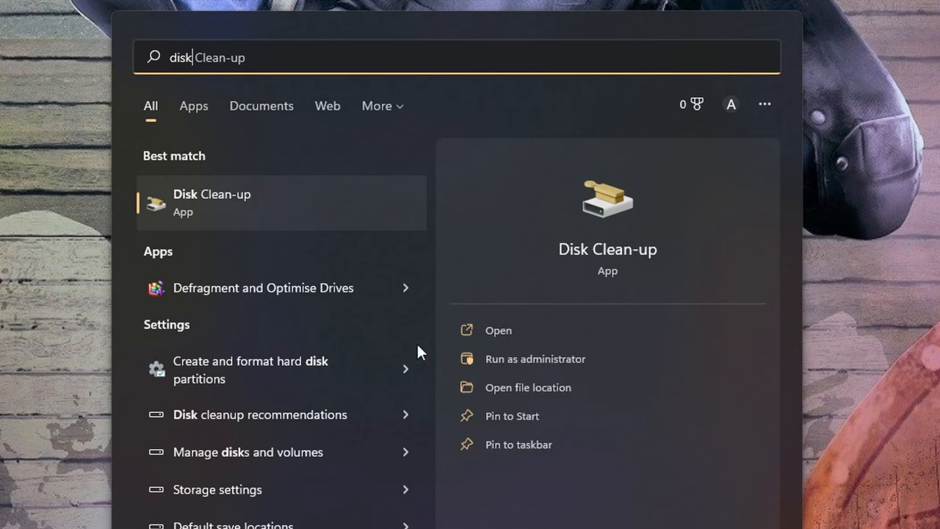
{"action": "mouse_move", "coordinate": [291, 384]}
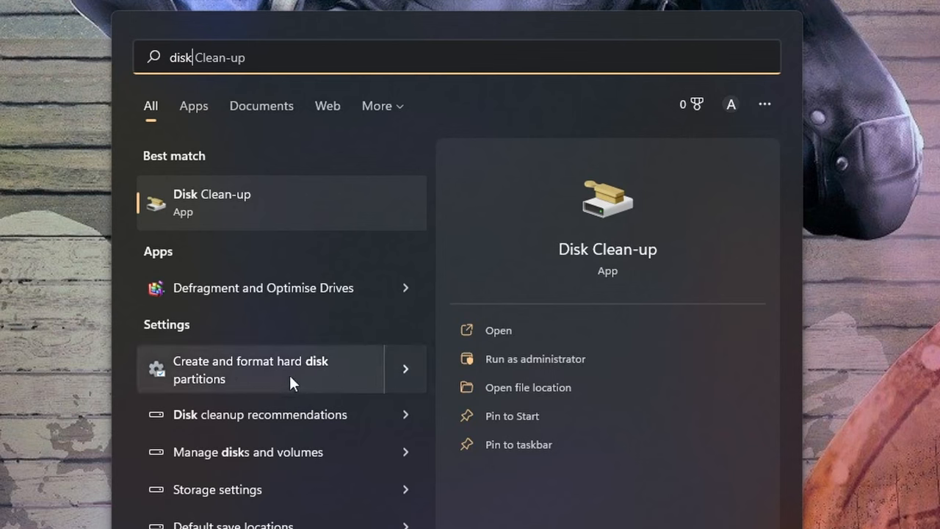
{"action": "mouse_move", "coordinate": [300, 441]}
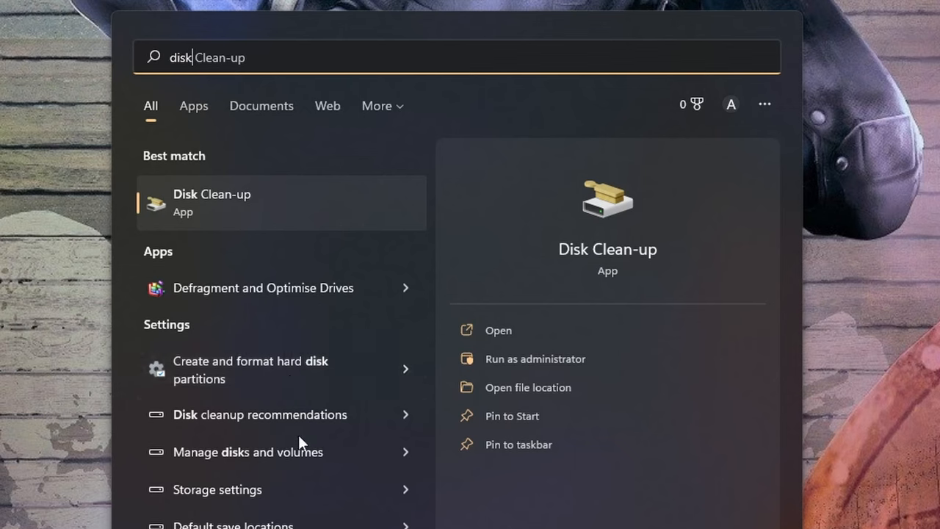
{"action": "mouse_move", "coordinate": [314, 382]}
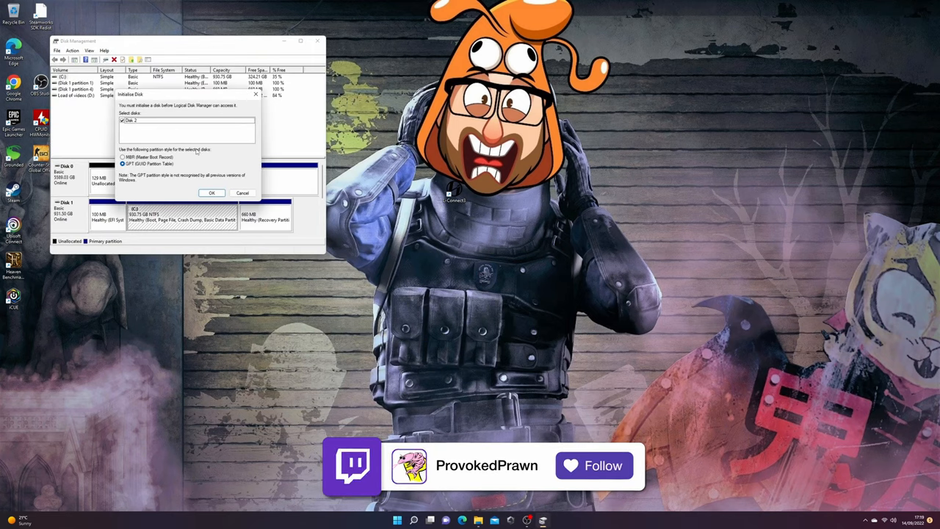
{"action": "left_click", "coordinate": [593, 465]}
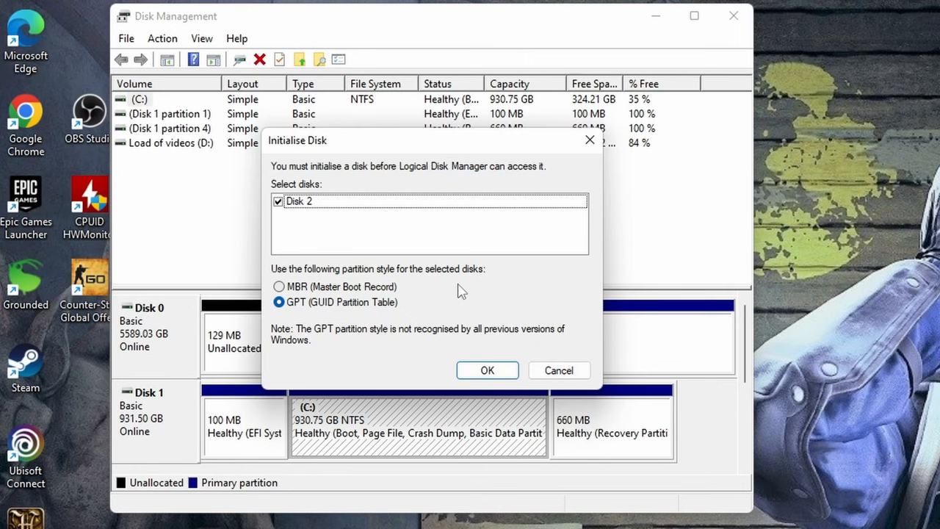
{"action": "mouse_move", "coordinate": [336, 176]}
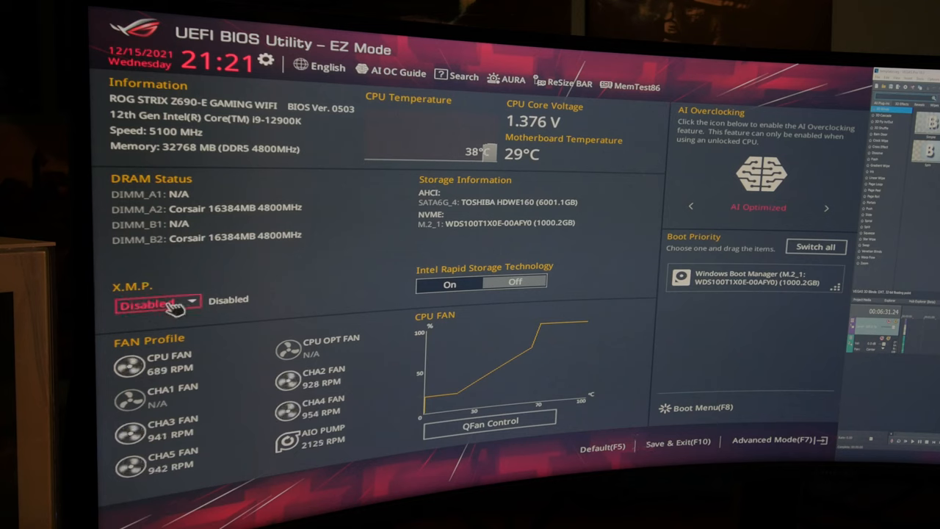
{"action": "left_click", "coordinate": [158, 302]}
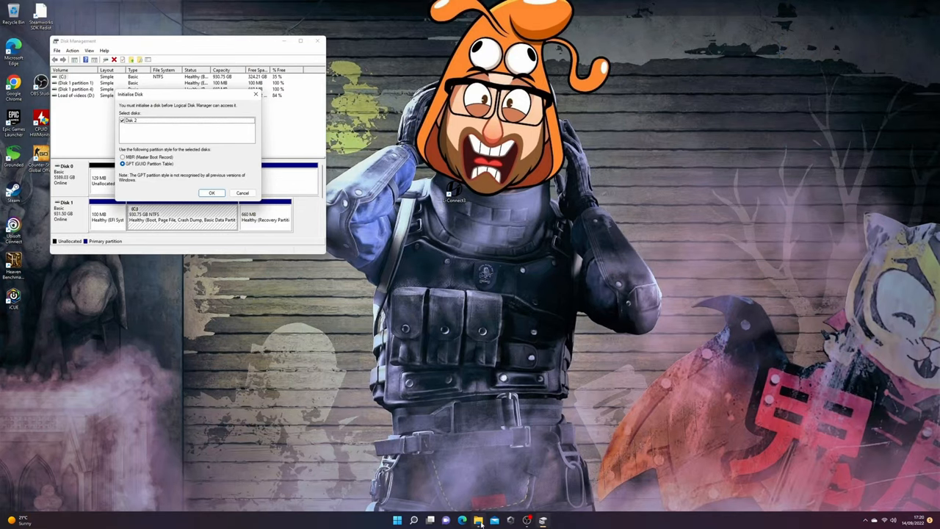
- Initialise Disk 2 as GPT and begin a New Simple Volume on its 1863 GB space
{"action": "left_click", "coordinate": [491, 519]}
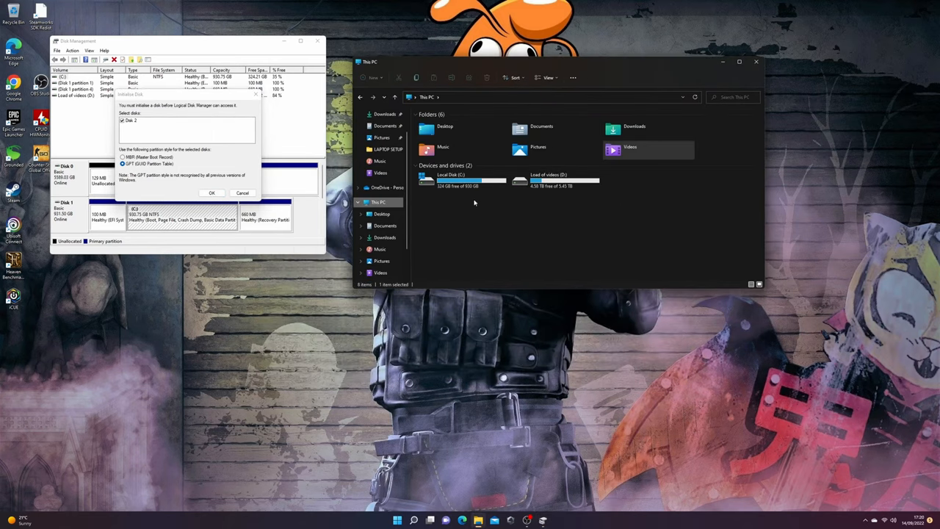
{"action": "left_click", "coordinate": [461, 180]}
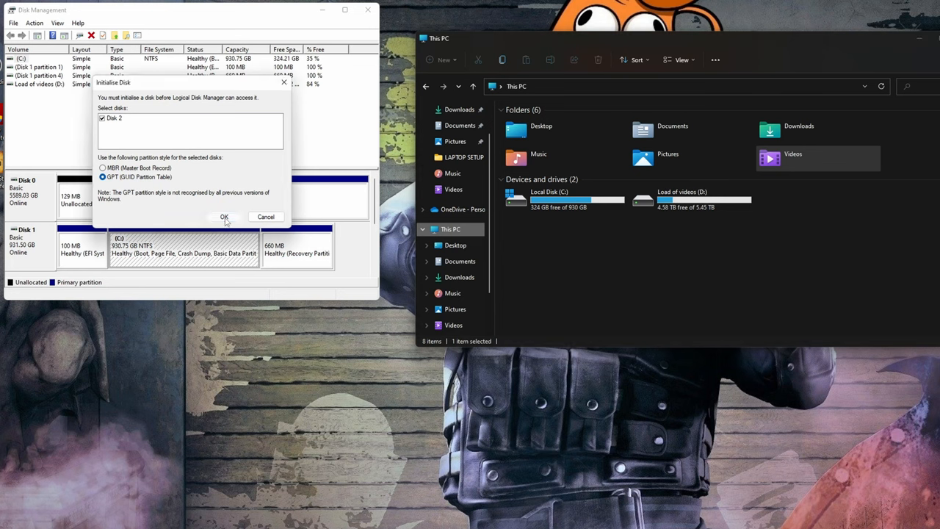
{"action": "left_click", "coordinate": [224, 217]}
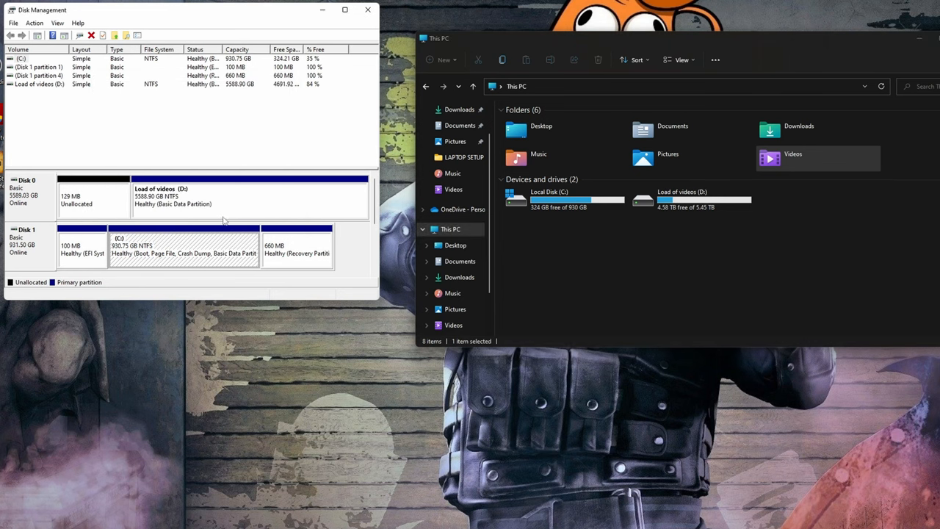
{"action": "mouse_move", "coordinate": [225, 300]}
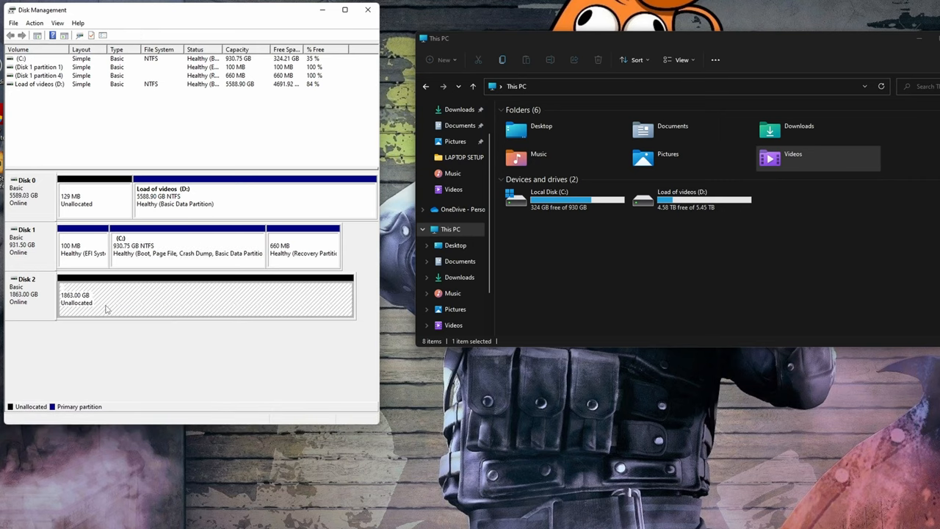
{"action": "mouse_move", "coordinate": [175, 299]}
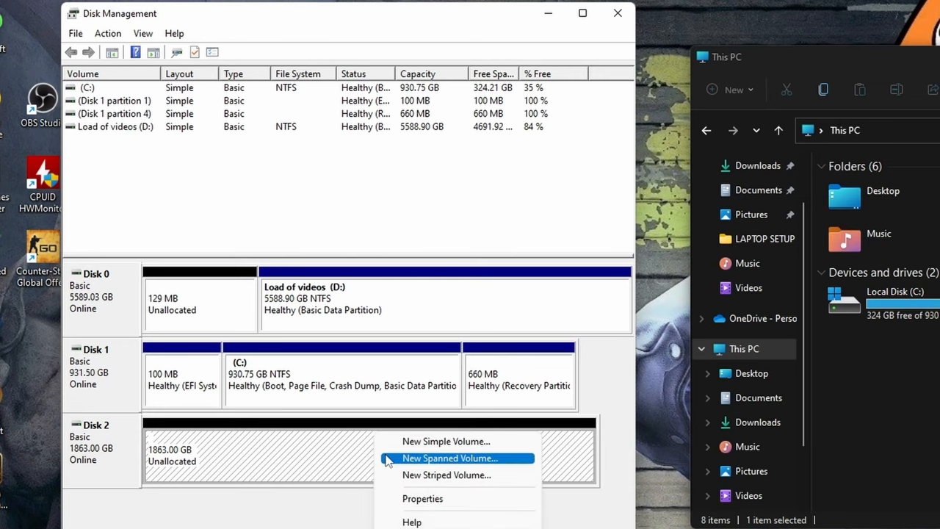
{"action": "left_click", "coordinate": [449, 442]}
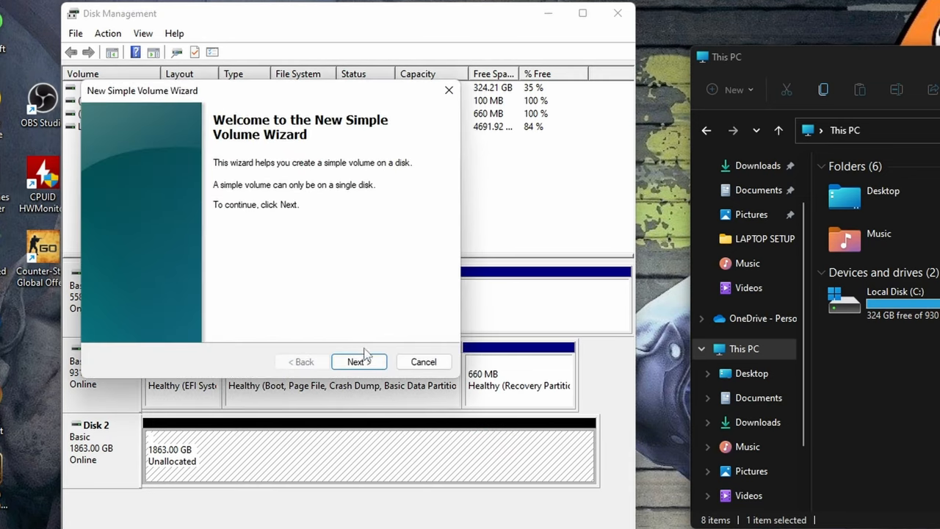
- Create a full-size NTFS quick-formatted volume E: labelled 'Crucial P3' on Disk 2
{"action": "left_click", "coordinate": [359, 361]}
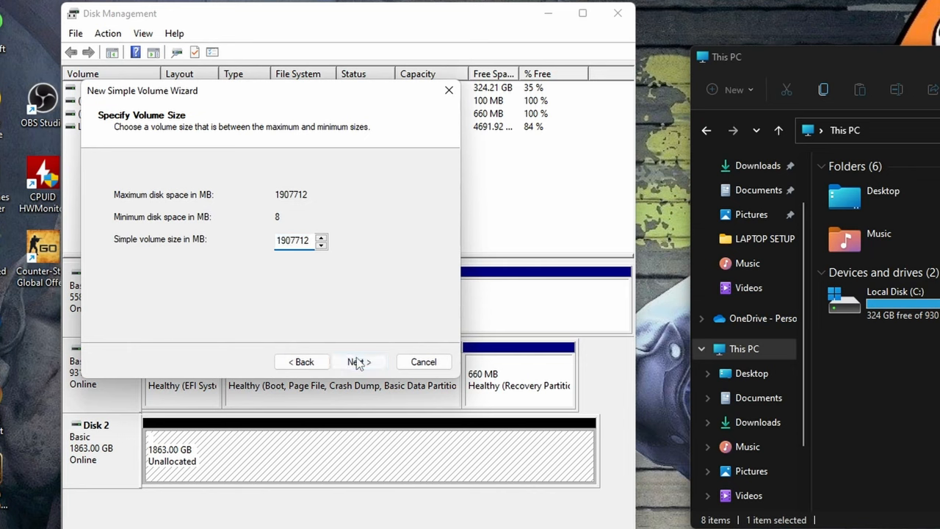
{"action": "left_click", "coordinate": [358, 361]}
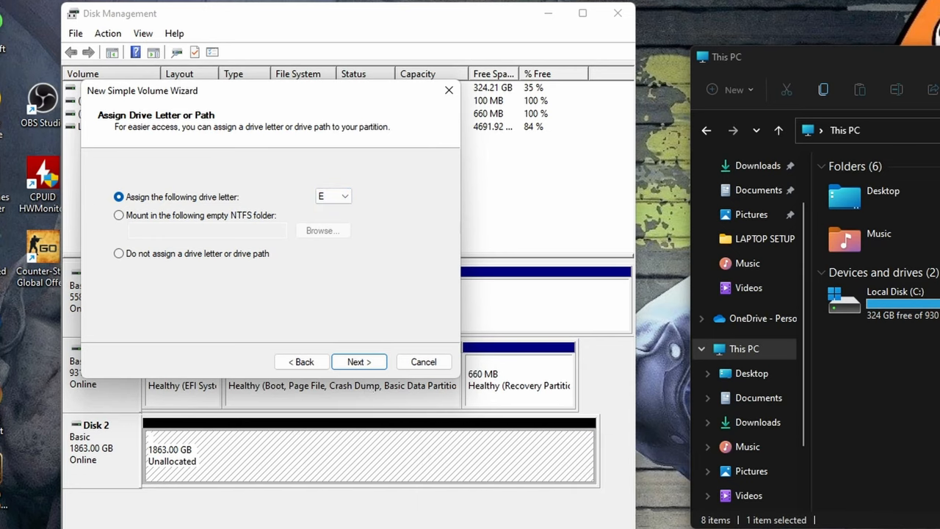
{"action": "left_click", "coordinate": [359, 361]}
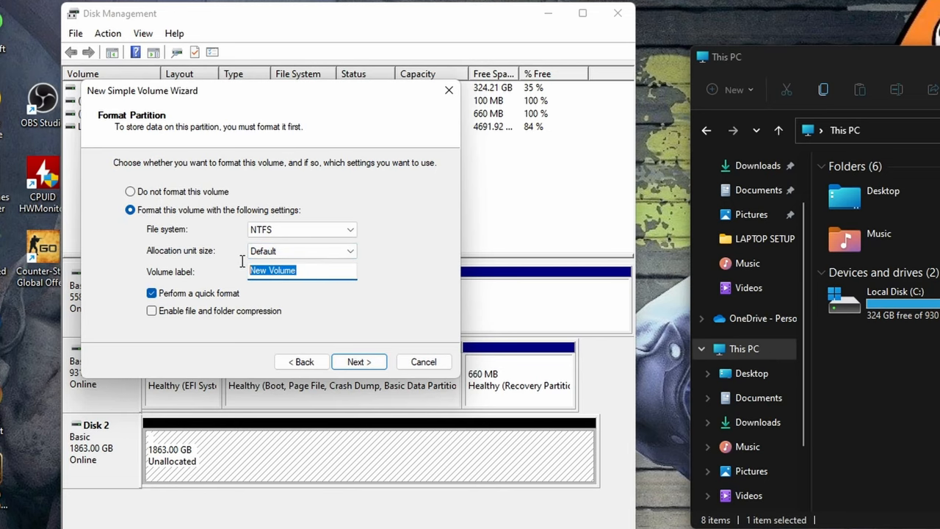
{"action": "type", "text": "X"}
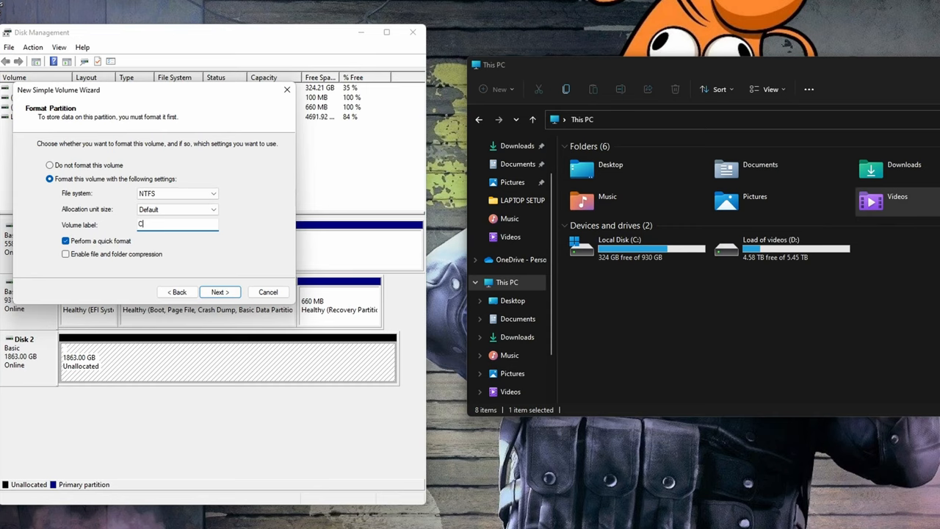
{"action": "type", "text": "rucial"}
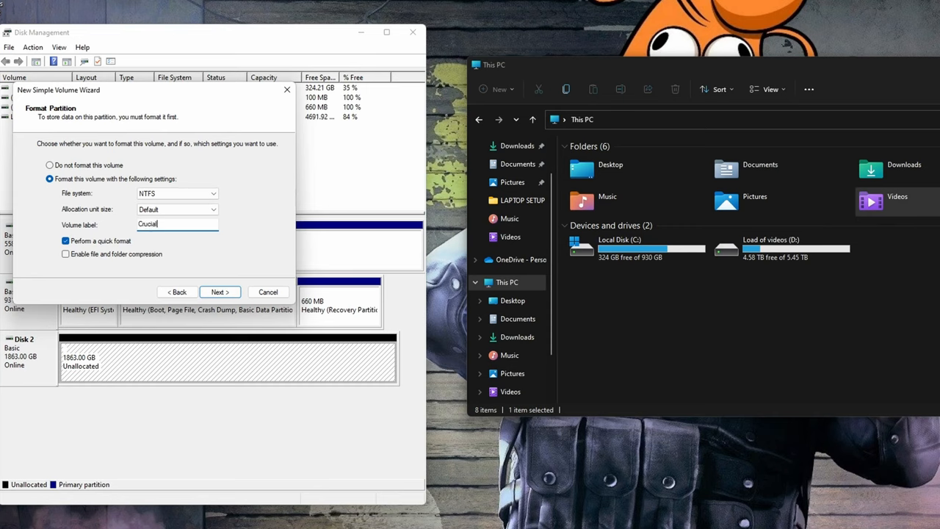
{"action": "type", "text": "P3"}
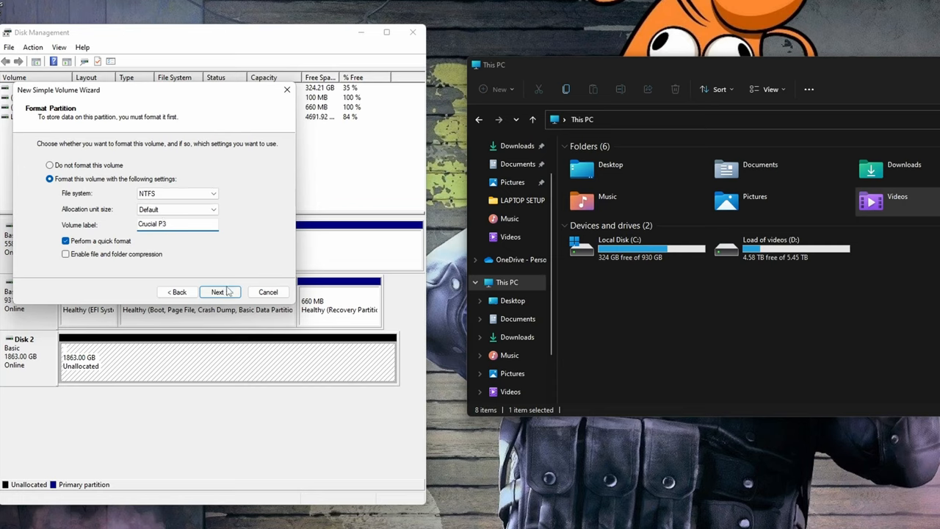
{"action": "left_click", "coordinate": [217, 291]}
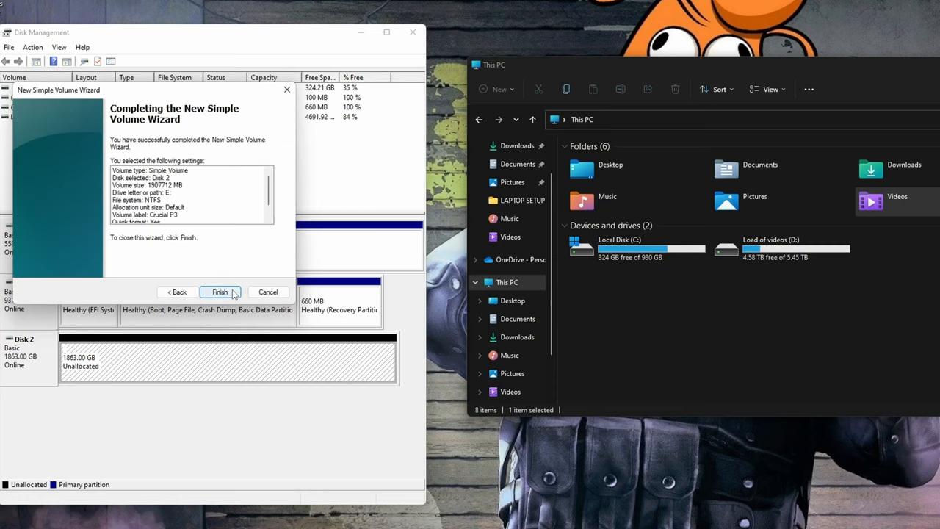
{"action": "left_click", "coordinate": [220, 291]}
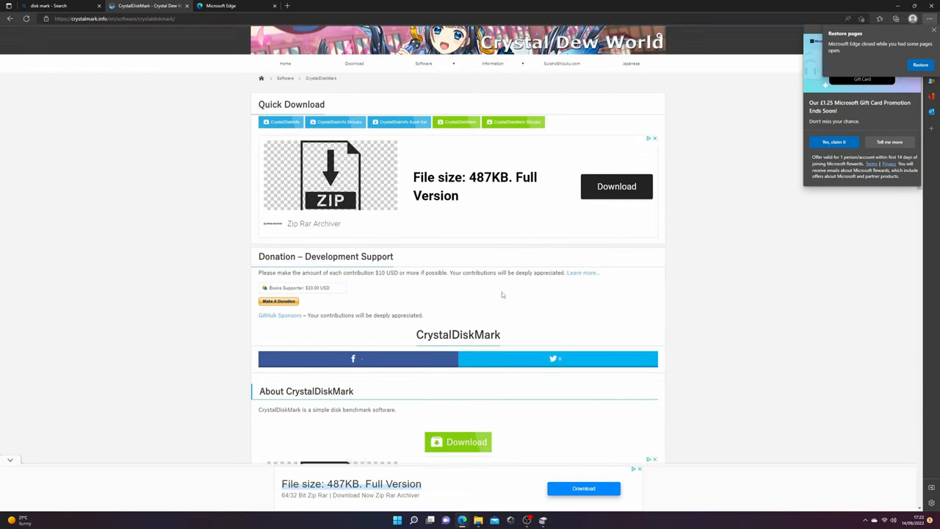
- Download the CrystalDiskMark Standard Edition installer (Vista-) from crystalmark.info
{"action": "scroll", "scroll_direction": "down", "scroll_amount": 3}
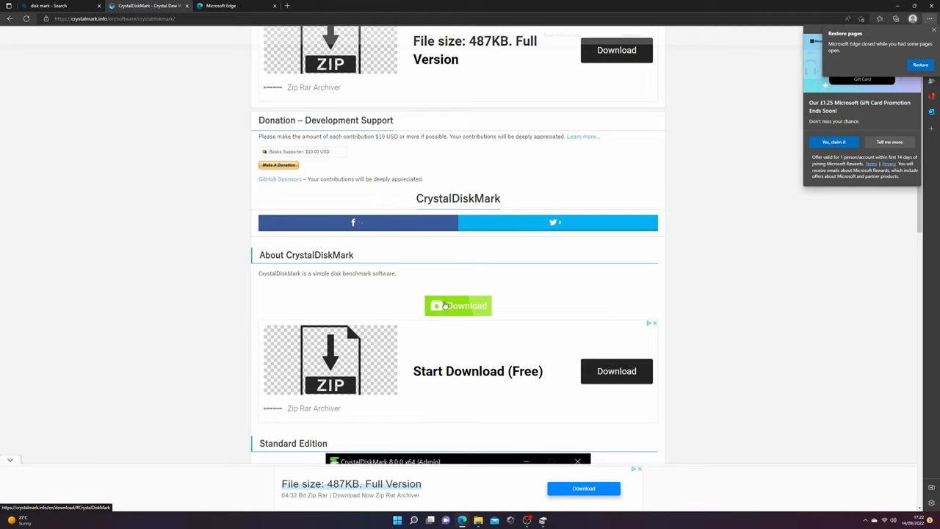
{"action": "left_click", "coordinate": [458, 306]}
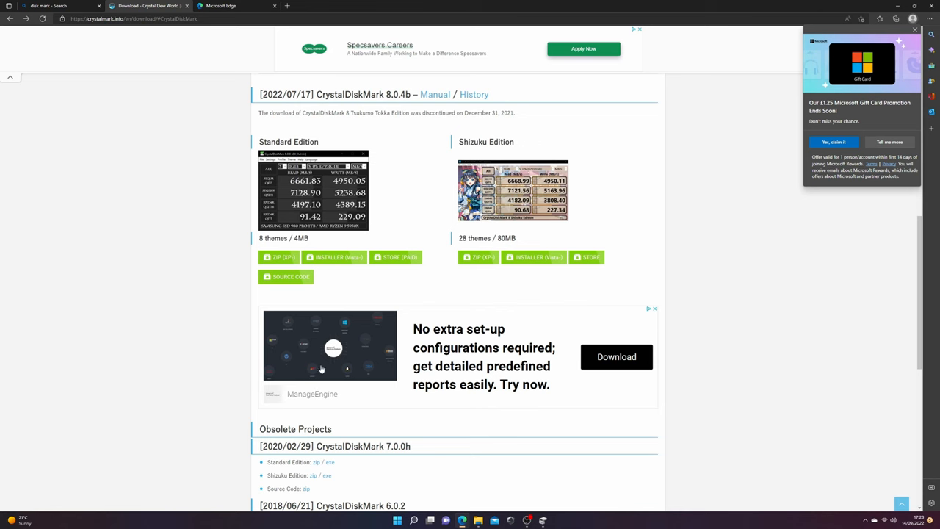
{"action": "left_click", "coordinate": [334, 257]}
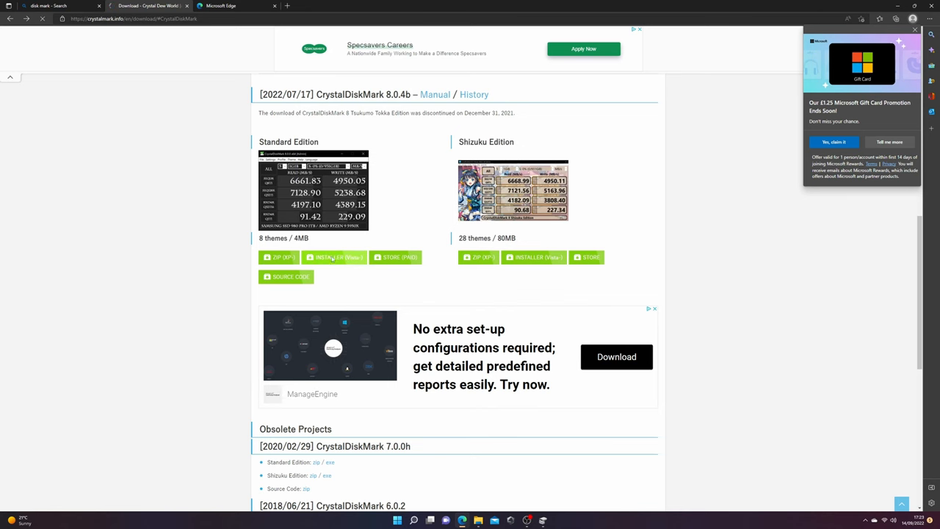
{"action": "left_click", "coordinate": [334, 257]}
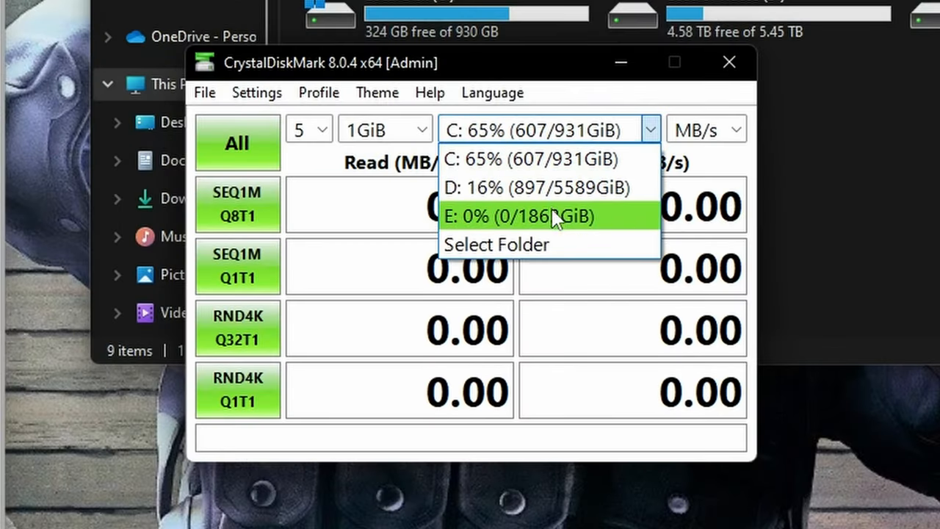
- Run all CrystalDiskMark tests on E: with the NVMe SSD profile and a 64GiB test file
{"action": "left_click", "coordinate": [539, 215]}
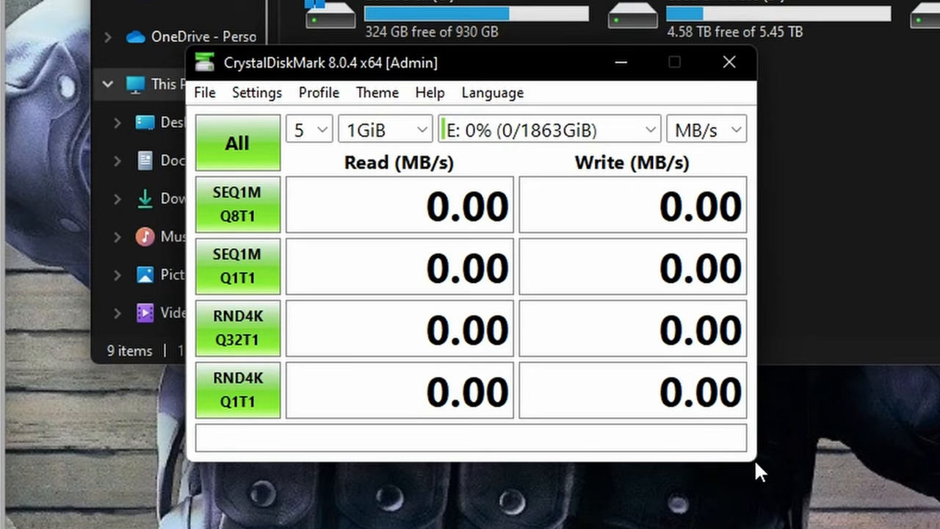
{"action": "mouse_move", "coordinate": [327, 99]}
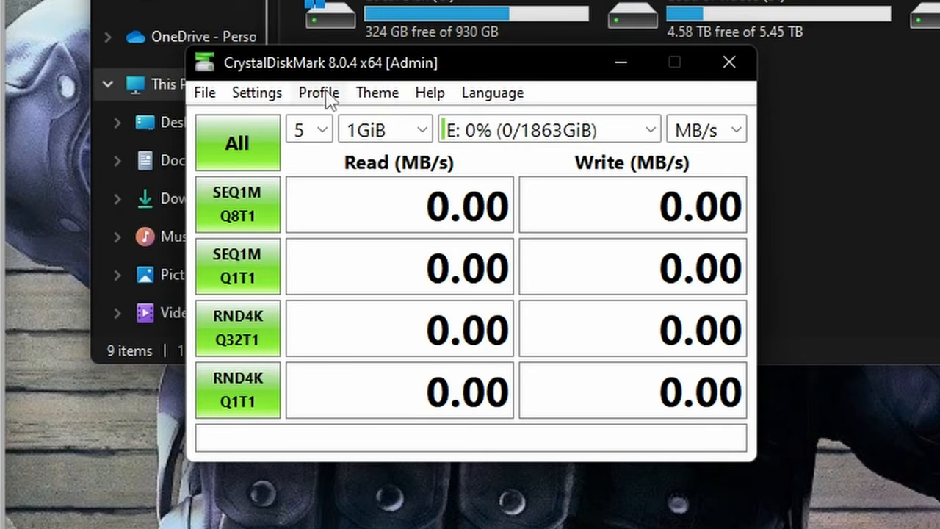
{"action": "left_click", "coordinate": [257, 92]}
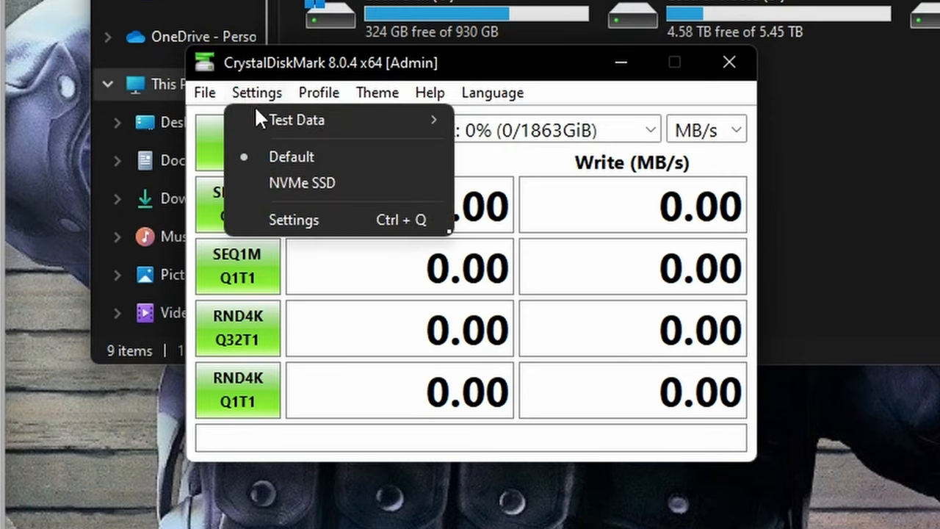
{"action": "left_click", "coordinate": [302, 183]}
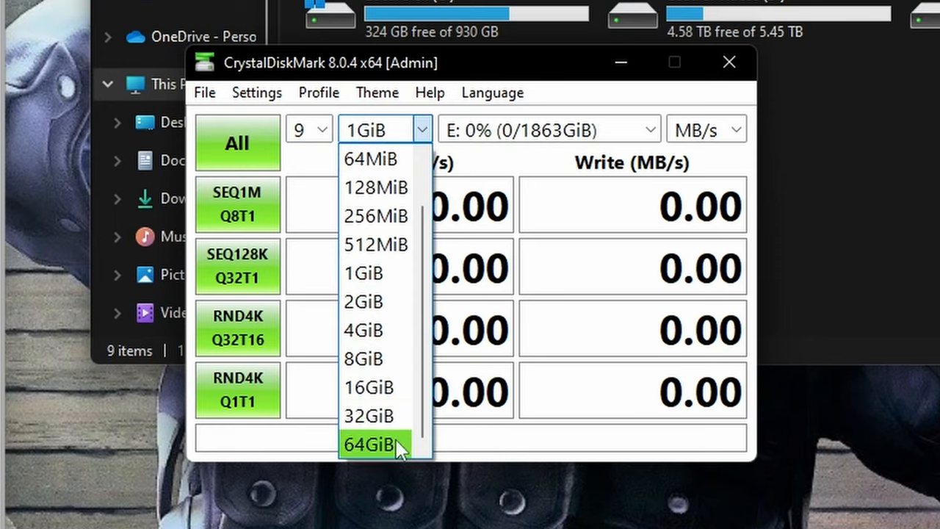
{"action": "left_click", "coordinate": [368, 445]}
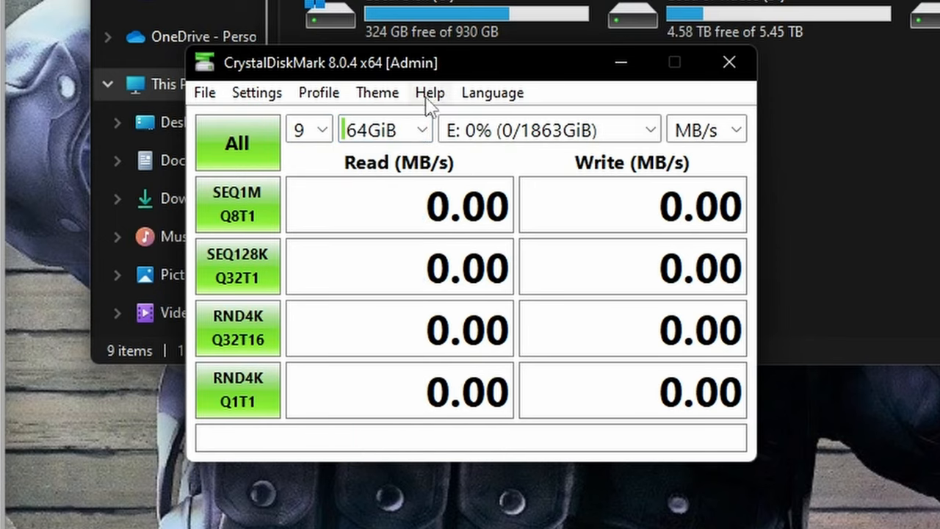
{"action": "left_click", "coordinate": [256, 93]}
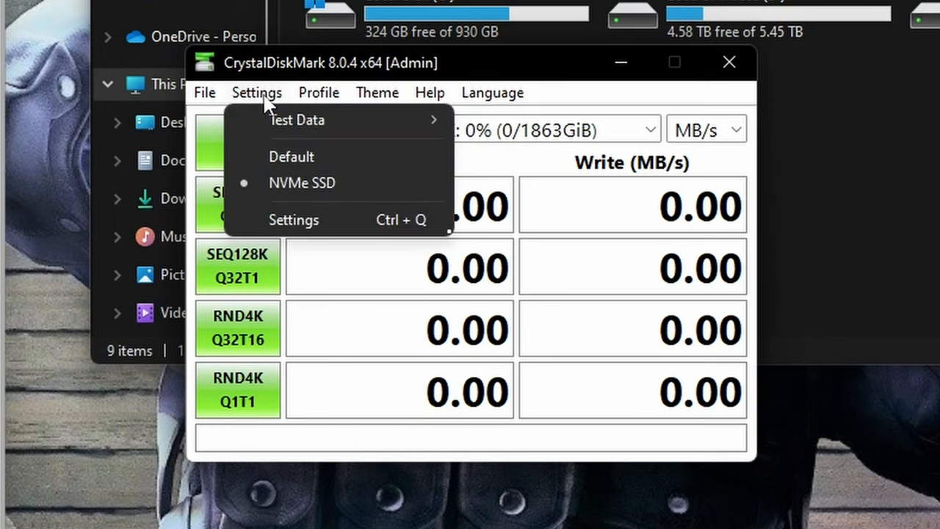
{"action": "left_click", "coordinate": [377, 91]}
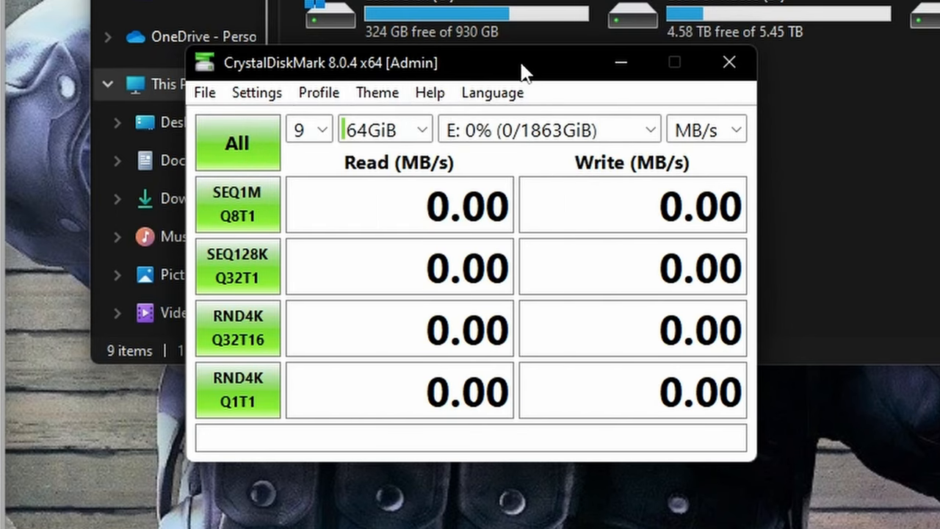
{"action": "left_click", "coordinate": [237, 142]}
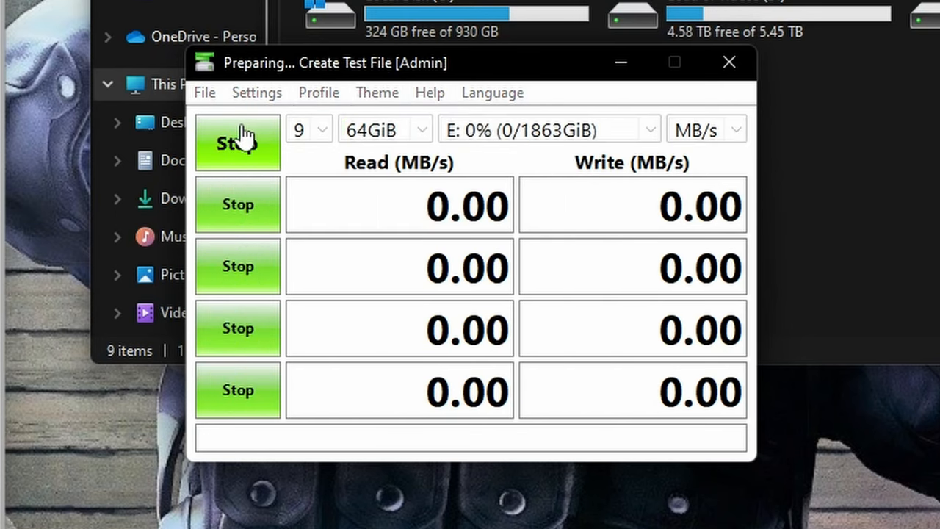